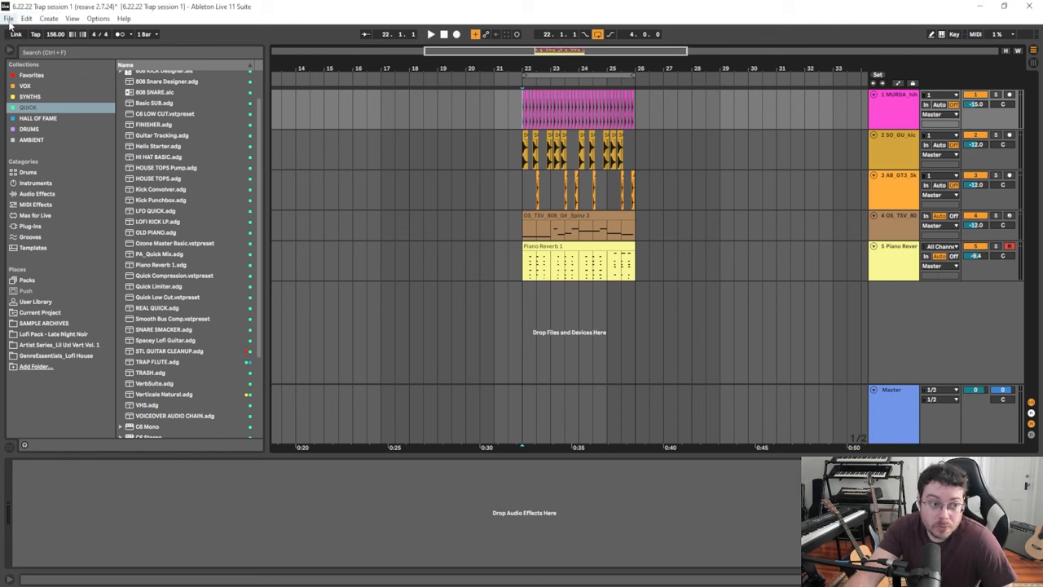
# - Show the File menu with the set's save and Collect All and Save commands
pyautogui.click(10, 18)
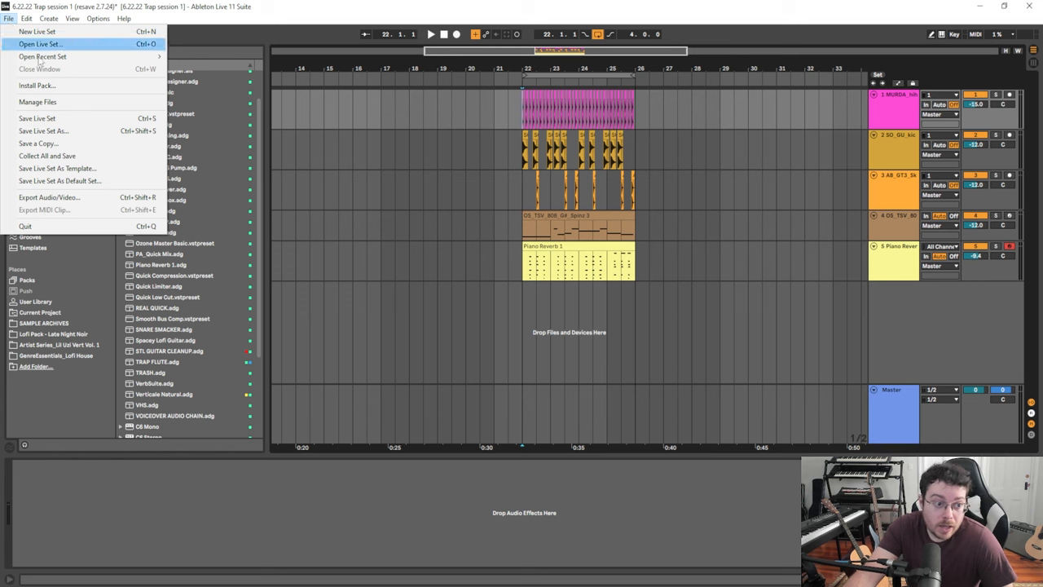
pyautogui.moveTo(45, 130)
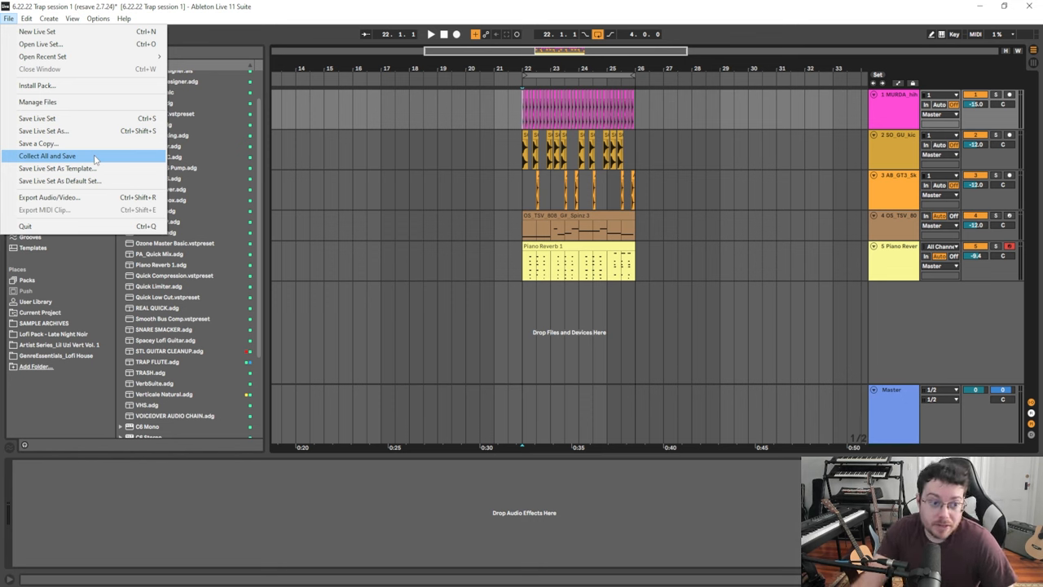
pyautogui.moveTo(106, 156)
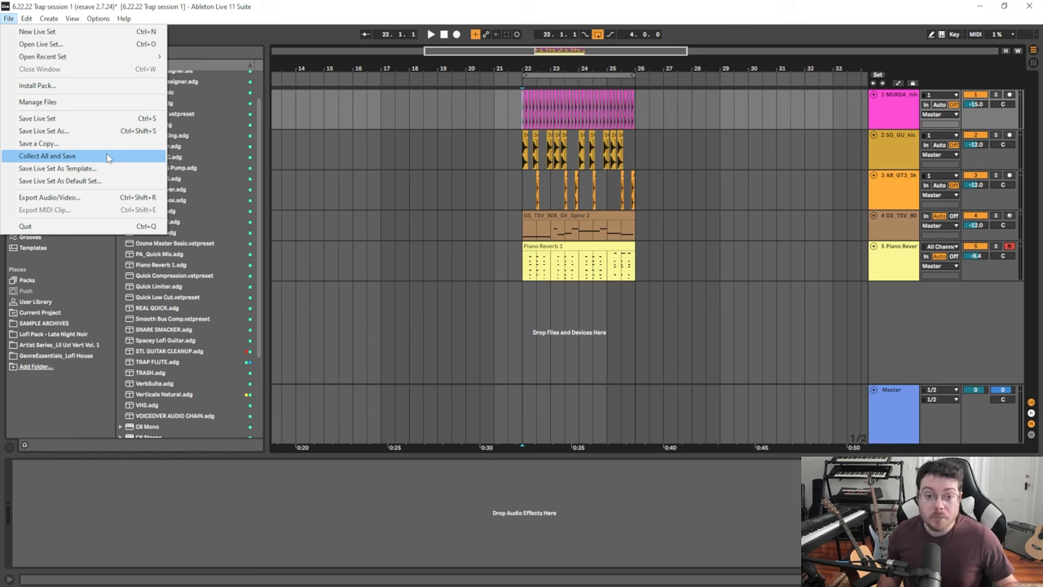
pyautogui.moveTo(332, 141)
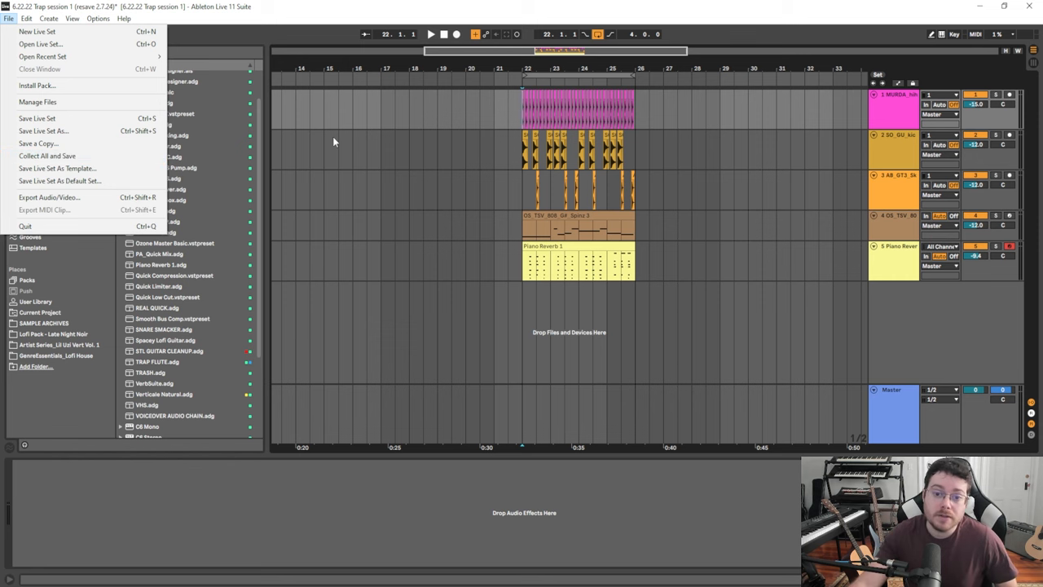
# - Close the File menu without saving and place the insert point in the arrangement
pyautogui.click(521, 150)
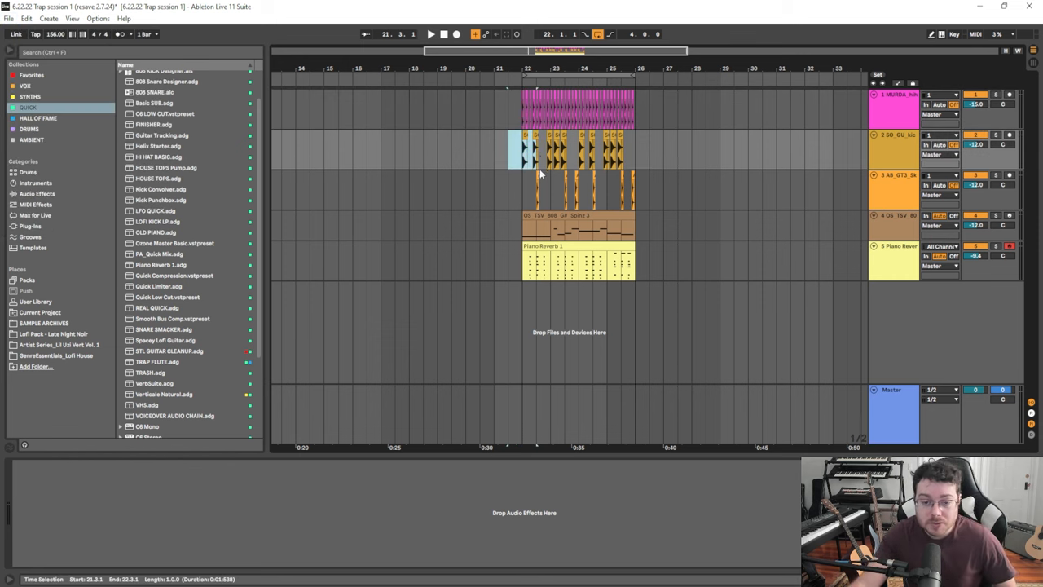
pyautogui.click(548, 192)
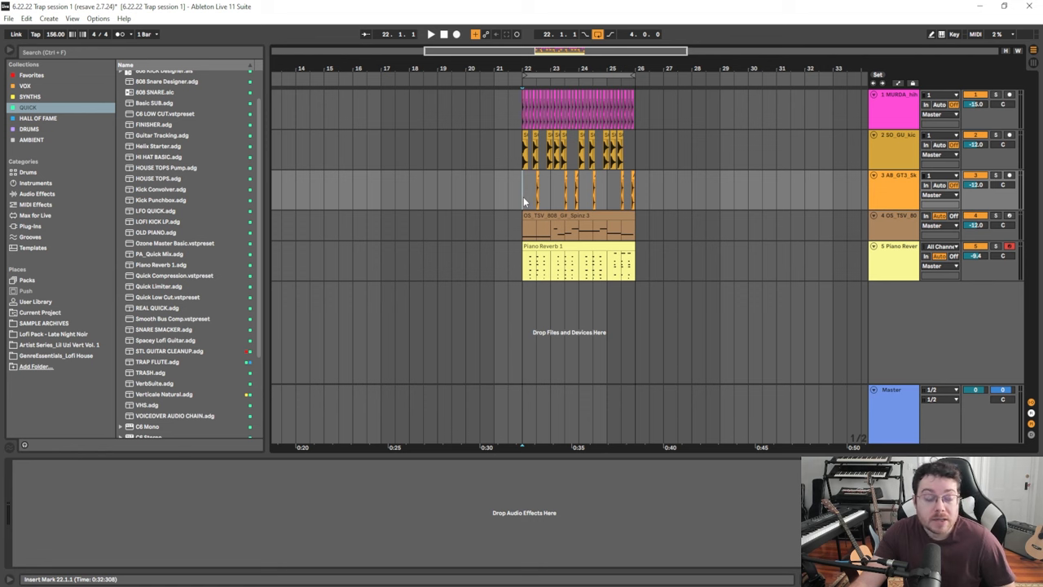
pyautogui.moveTo(394, 172)
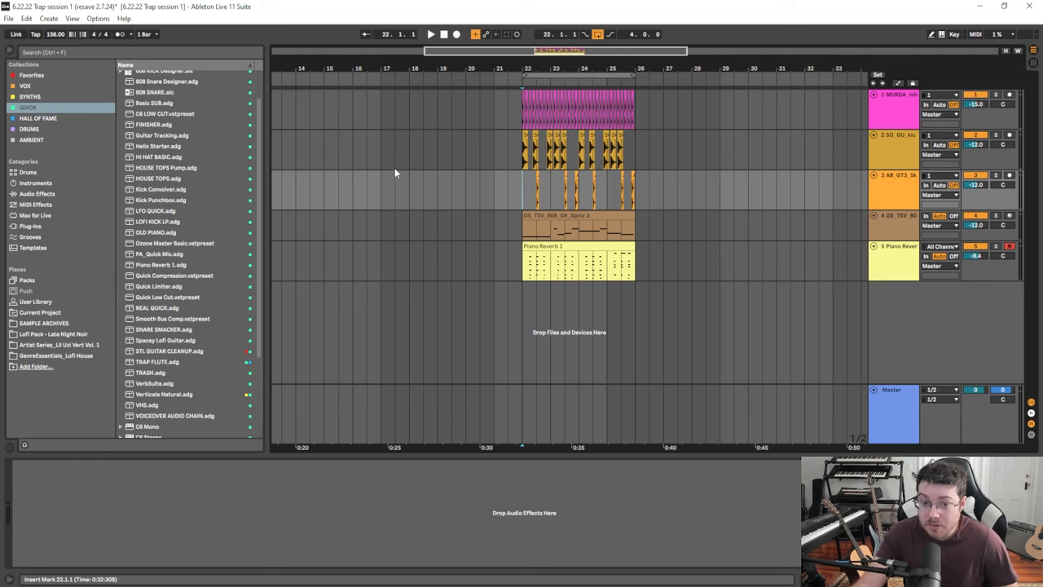
pyautogui.moveTo(436, 189)
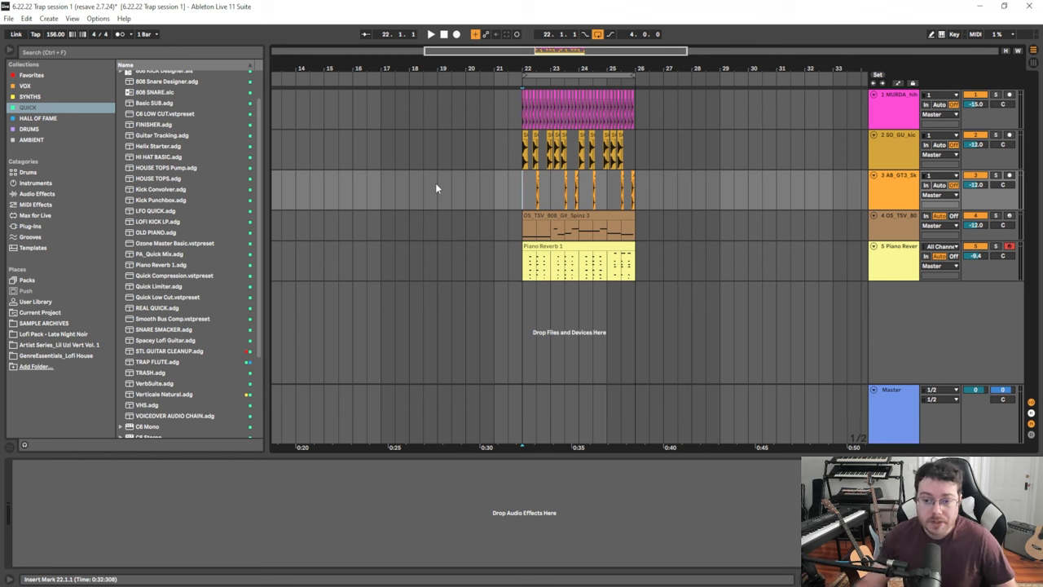
pyautogui.moveTo(508, 150); pyautogui.dragTo(528, 150)
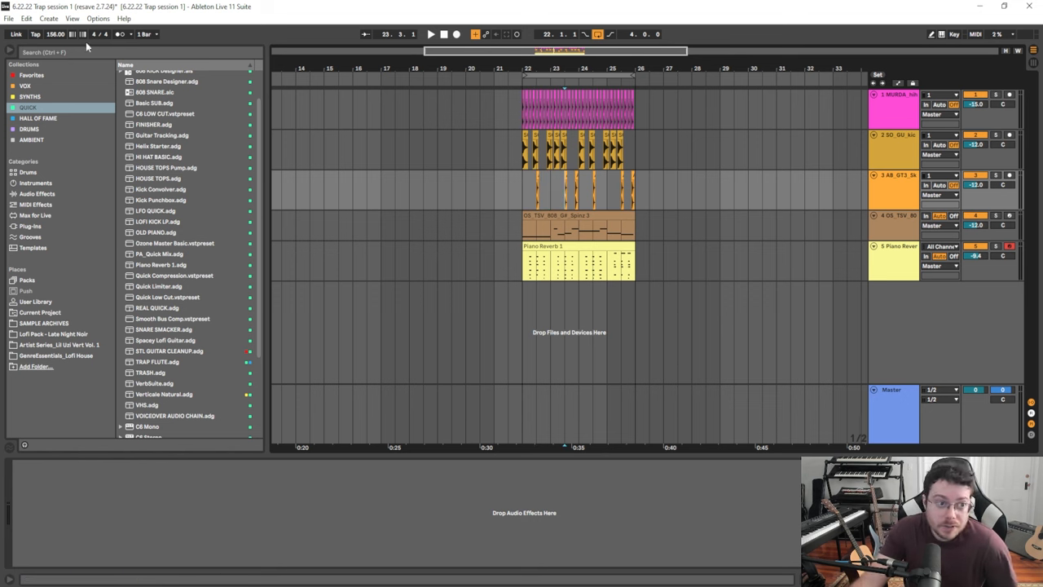
# - Run Collect All and Save with all four media sources left at Yes
pyautogui.click(10, 18)
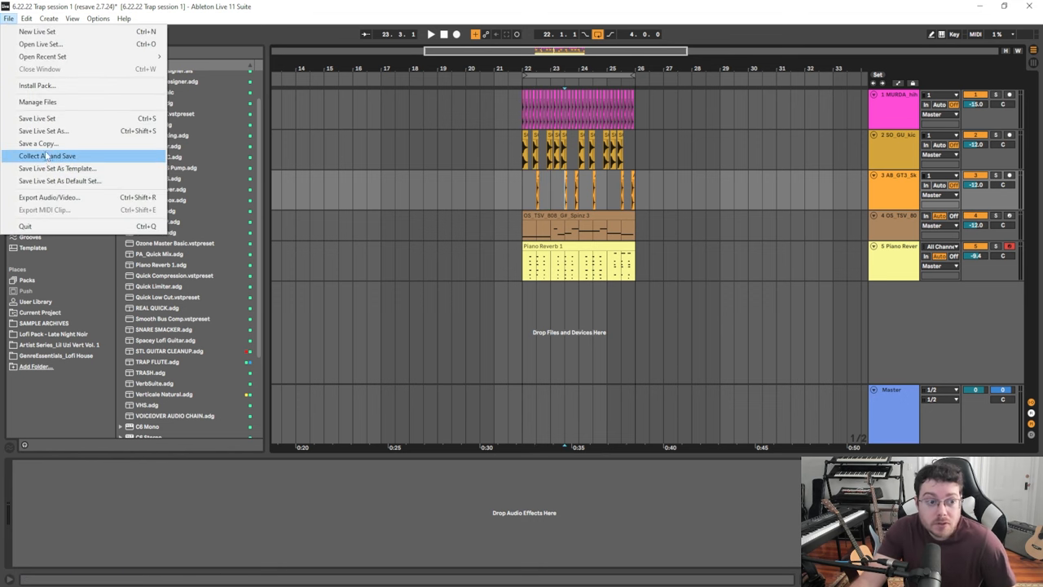
pyautogui.click(46, 157)
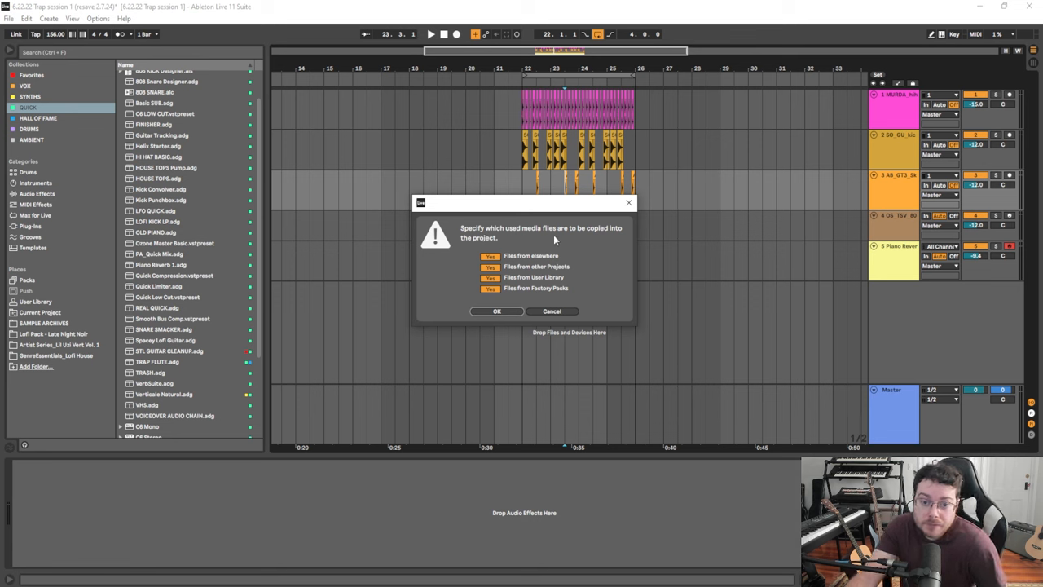
pyautogui.moveTo(606, 238)
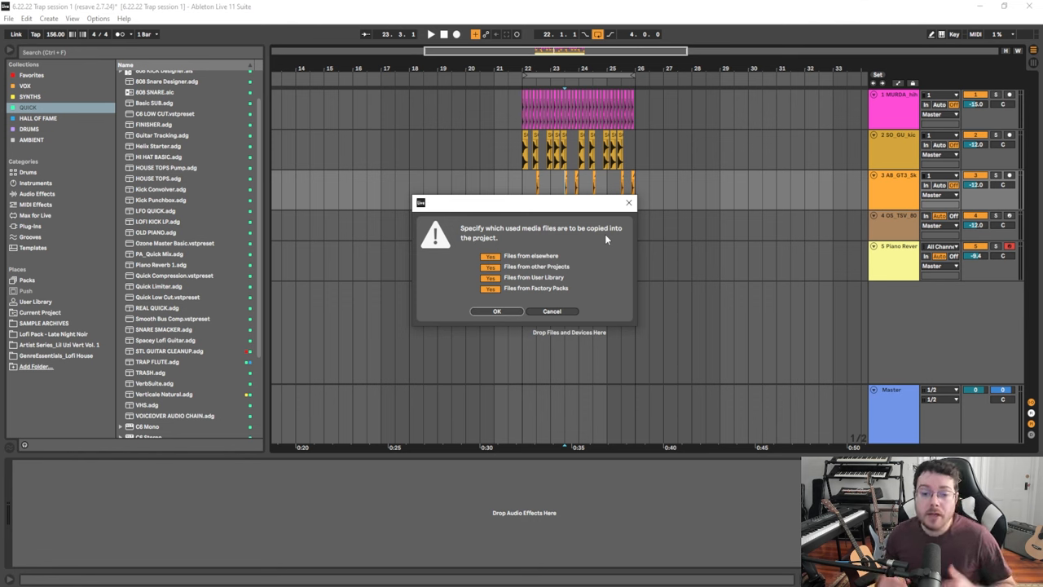
pyautogui.moveTo(469, 277)
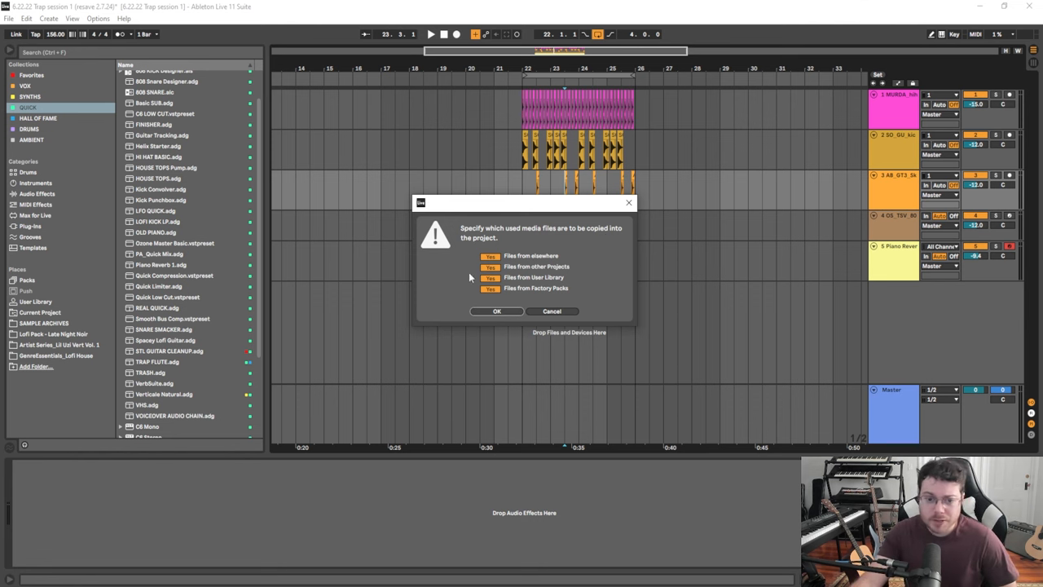
pyautogui.click(496, 309)
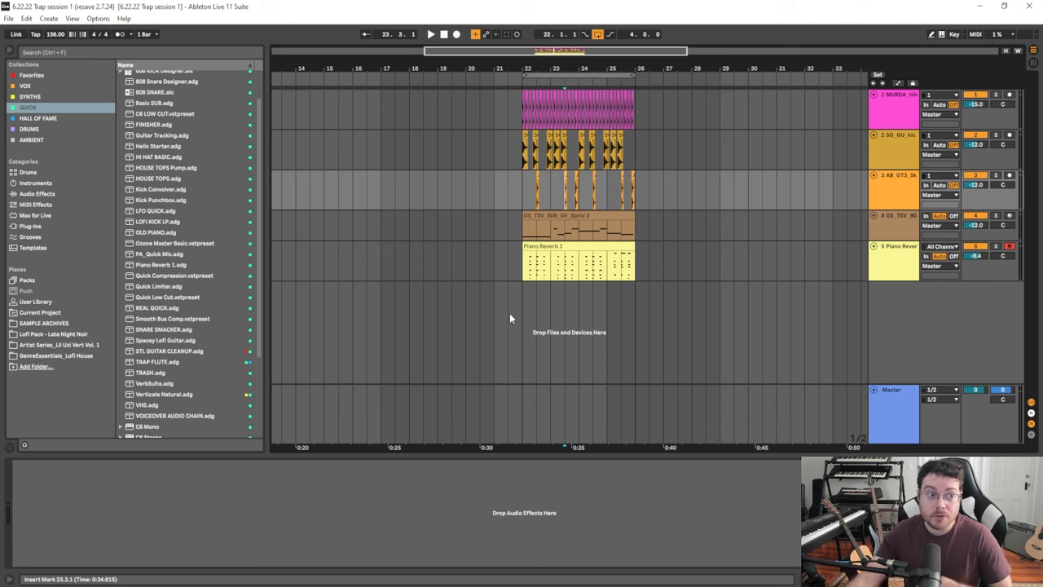
# - Run Manage Files > Manage Project so the trap project's external files and packing options are listed
pyautogui.click(8, 18)
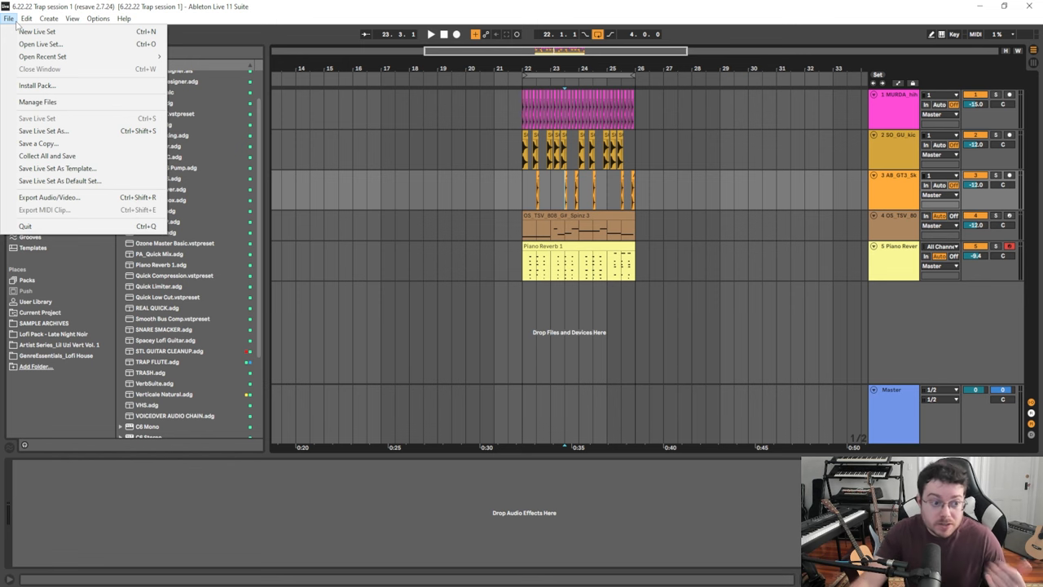
pyautogui.click(38, 101)
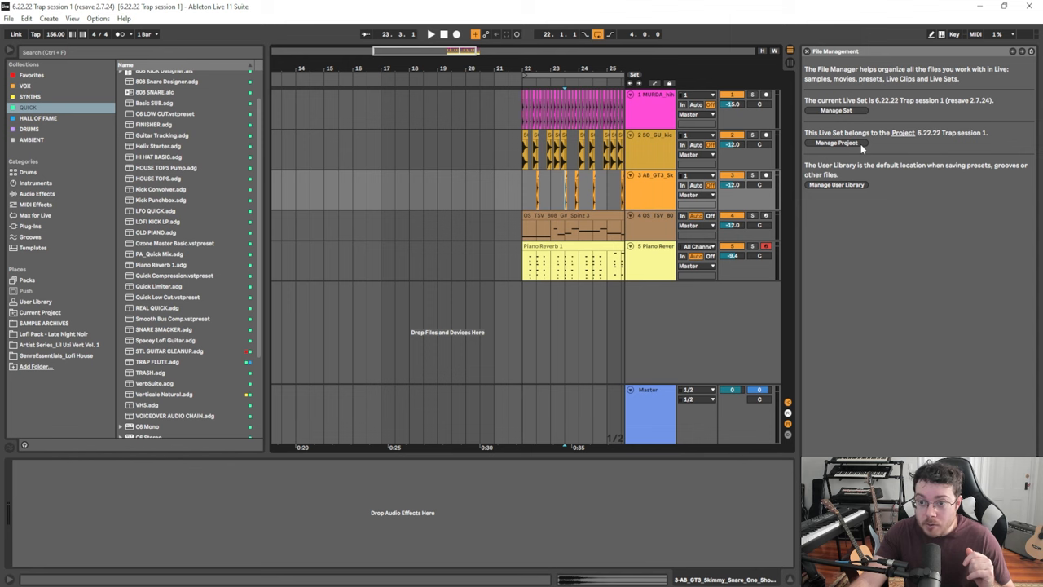
pyautogui.click(836, 144)
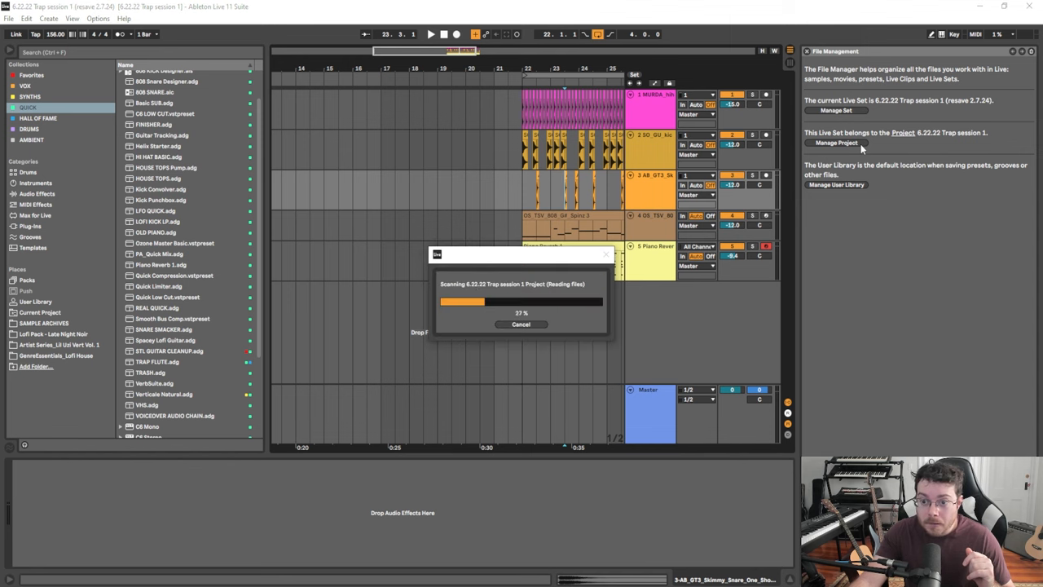
pyautogui.click(836, 144)
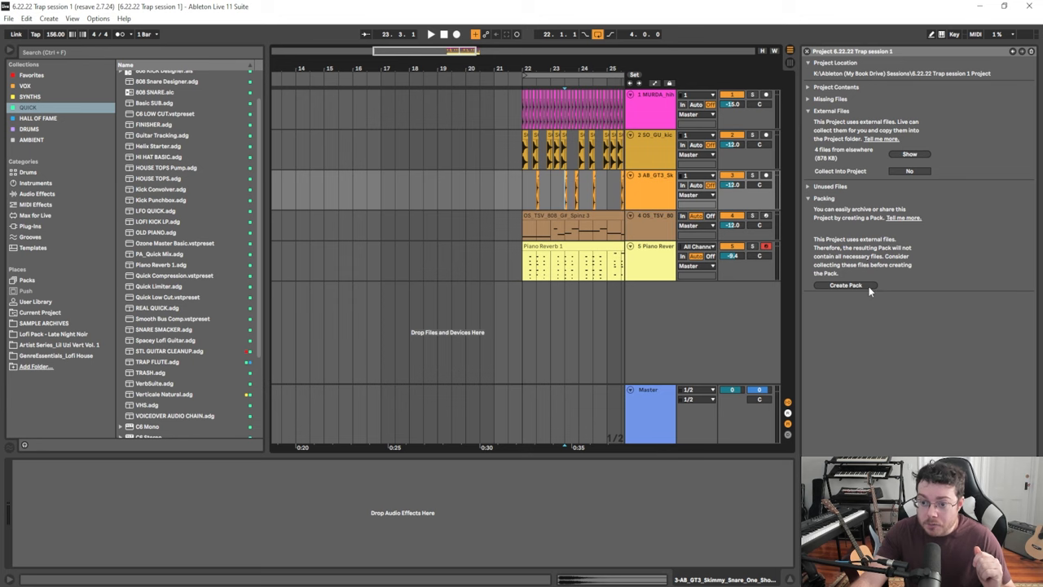
# - With the Project panel open, show the File menu's save and collect commands again
pyautogui.click(844, 285)
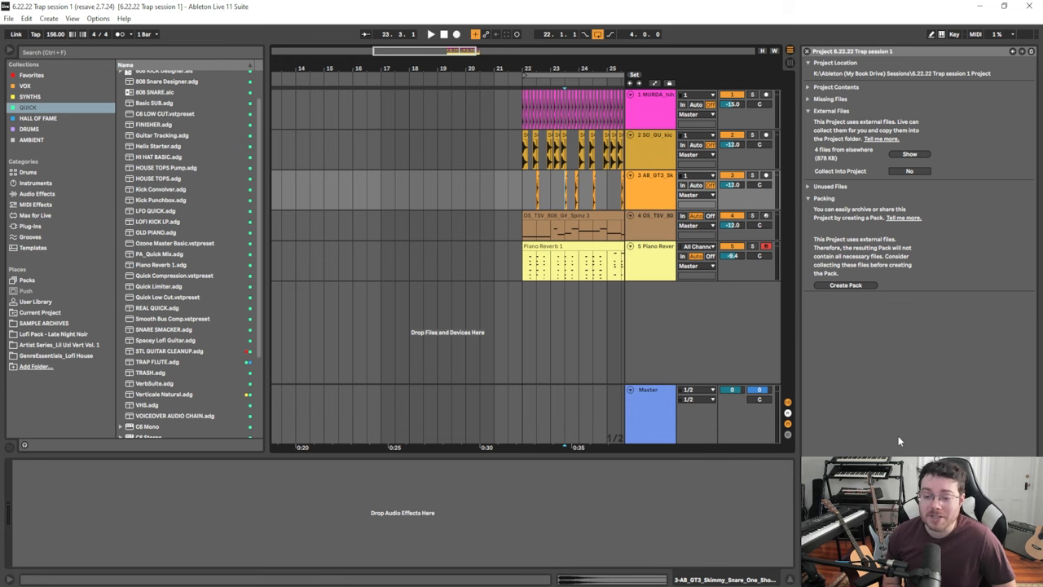
pyautogui.click(9, 18)
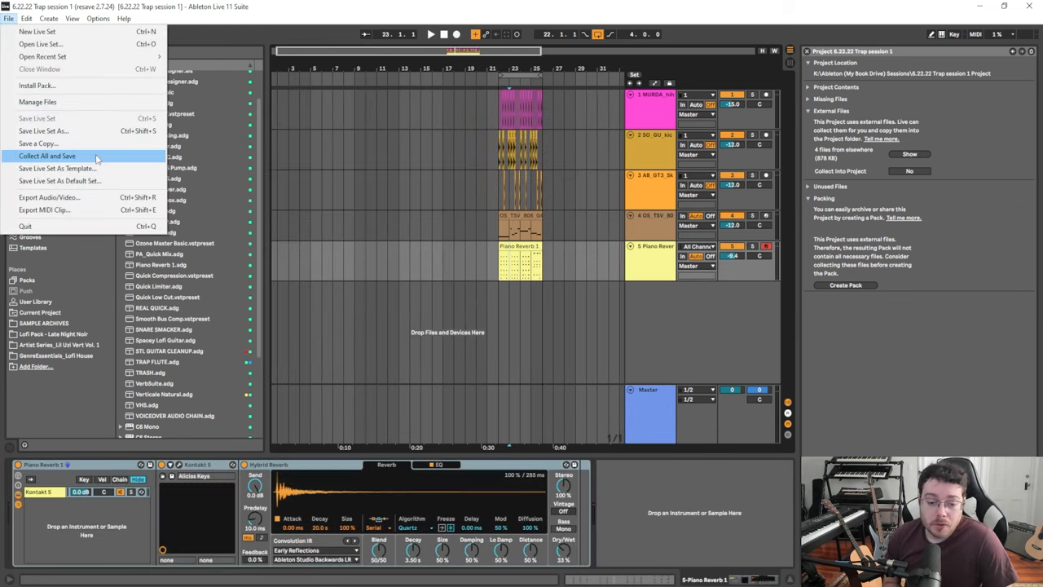